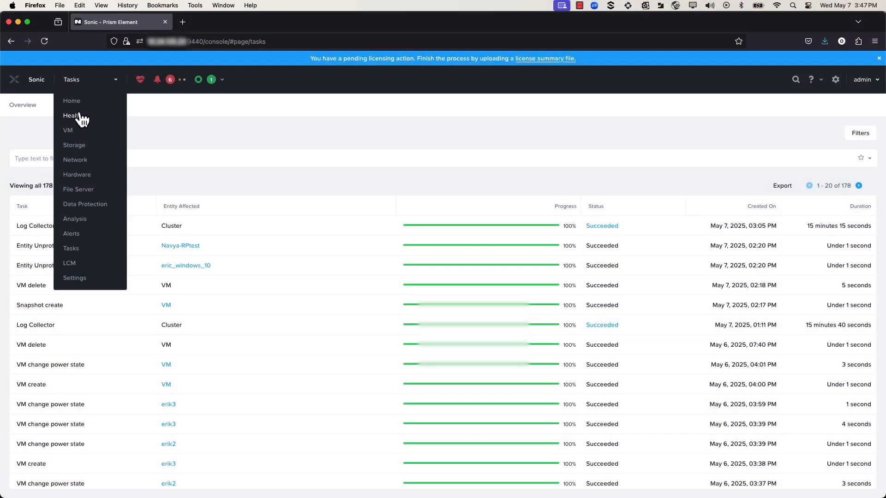
# - Switch to the Health dashboard and show its Actions menu
pyautogui.click(71, 116)
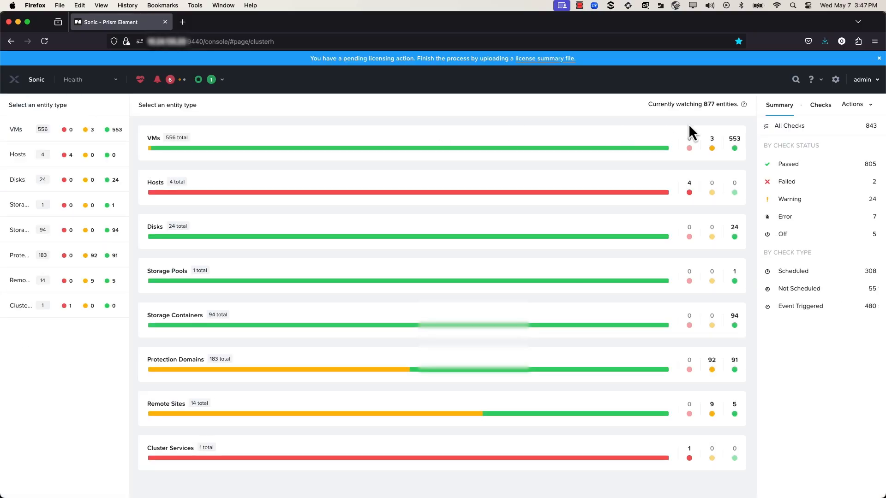
pyautogui.click(854, 104)
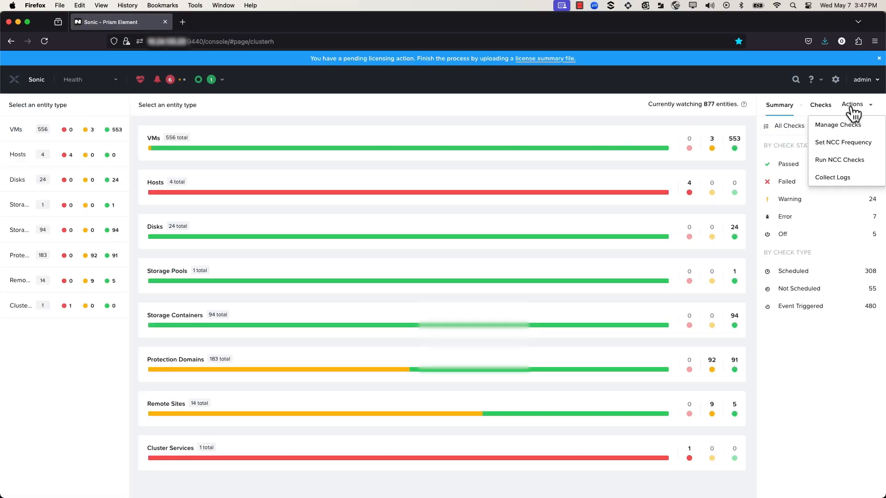
# - Start Collect Logs, include node Sonic-1, and choose a log tag
pyautogui.click(831, 177)
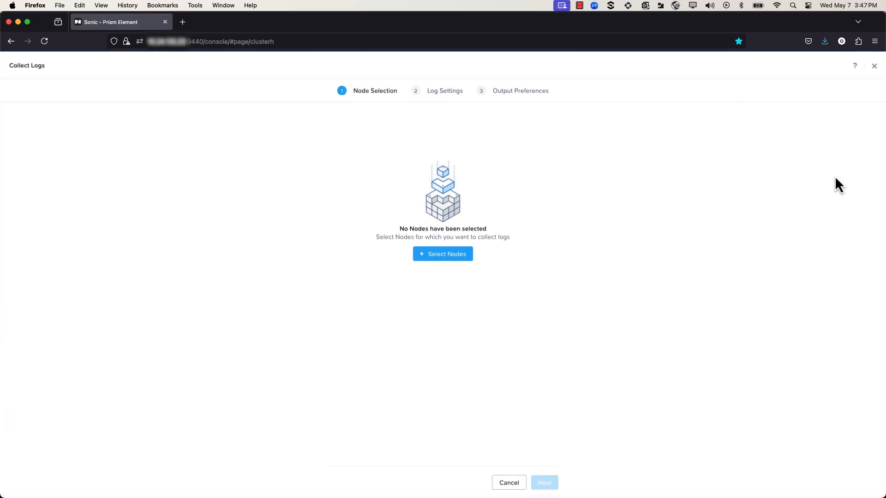
pyautogui.click(443, 254)
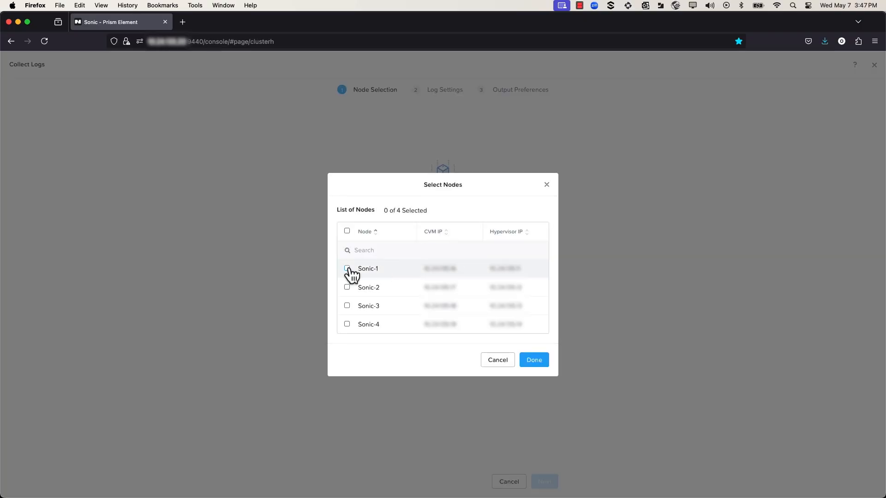
pyautogui.click(347, 231)
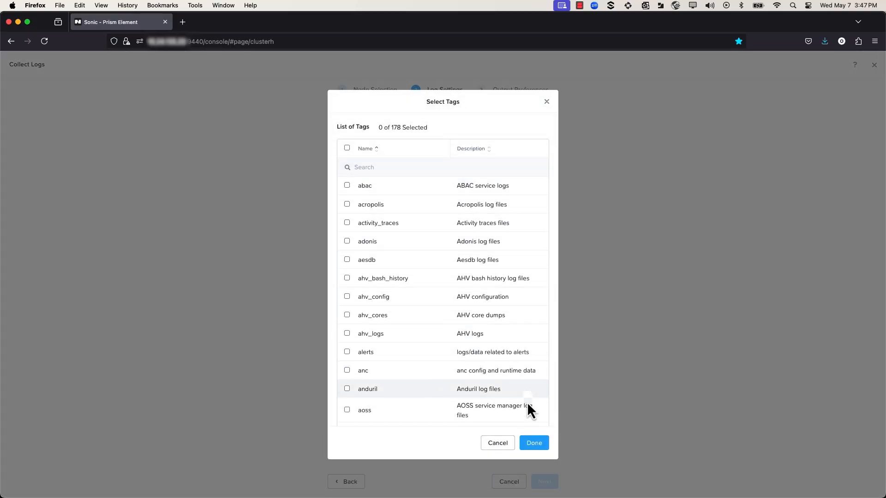
pyautogui.click(497, 443)
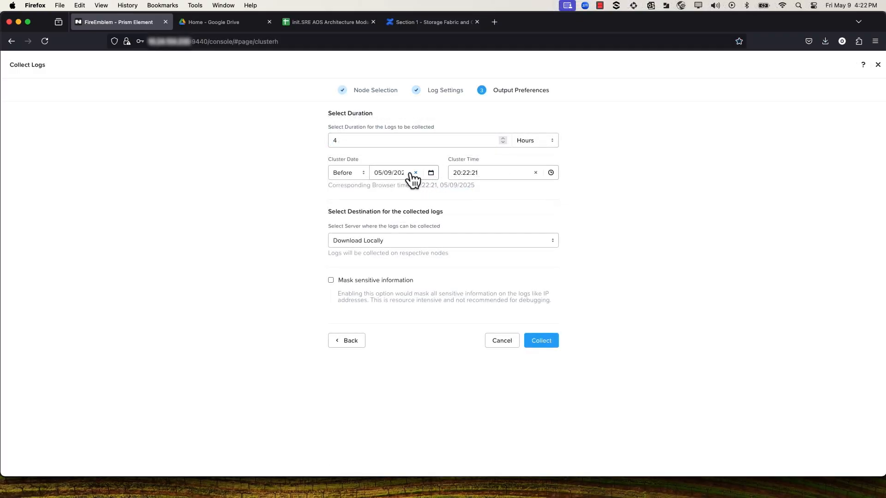
# - Set log collection to 2 hours after the cluster date May 8
pyautogui.click(418, 140)
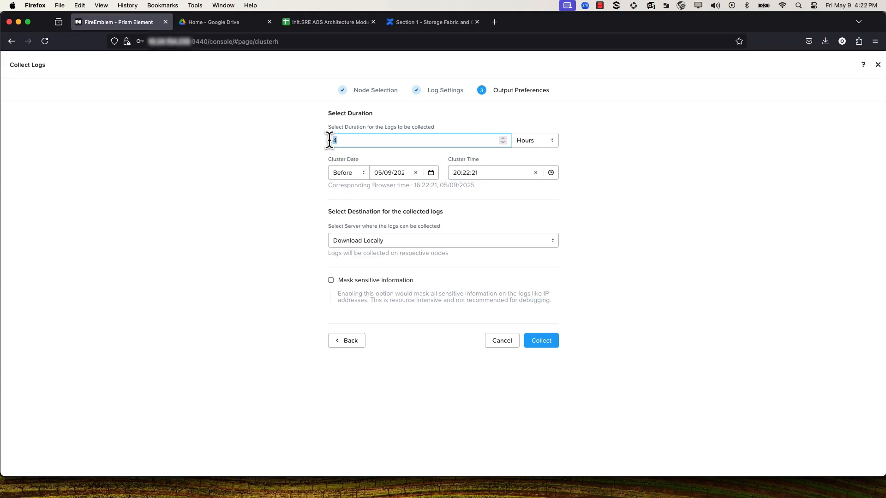
pyautogui.write('2')
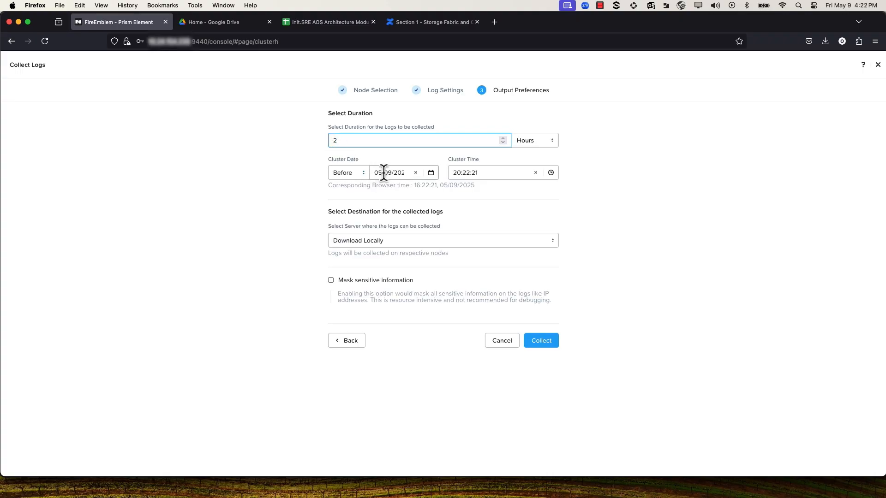
pyautogui.click(348, 172)
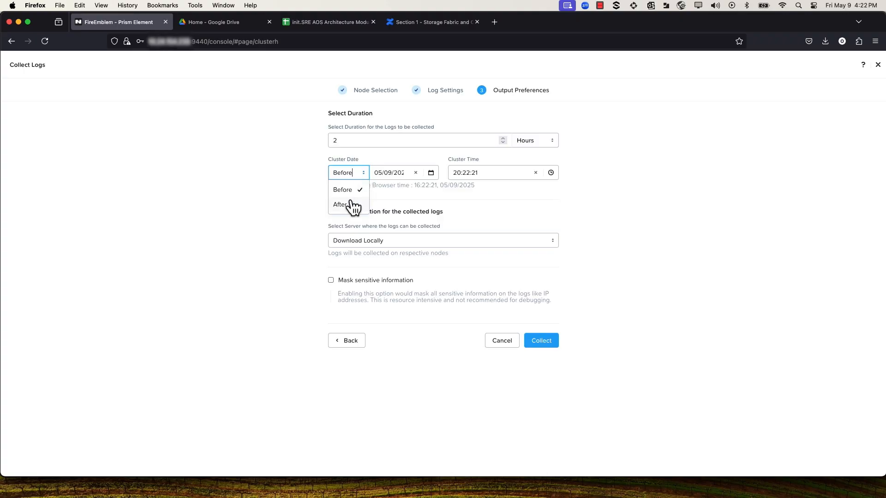
pyautogui.click(340, 204)
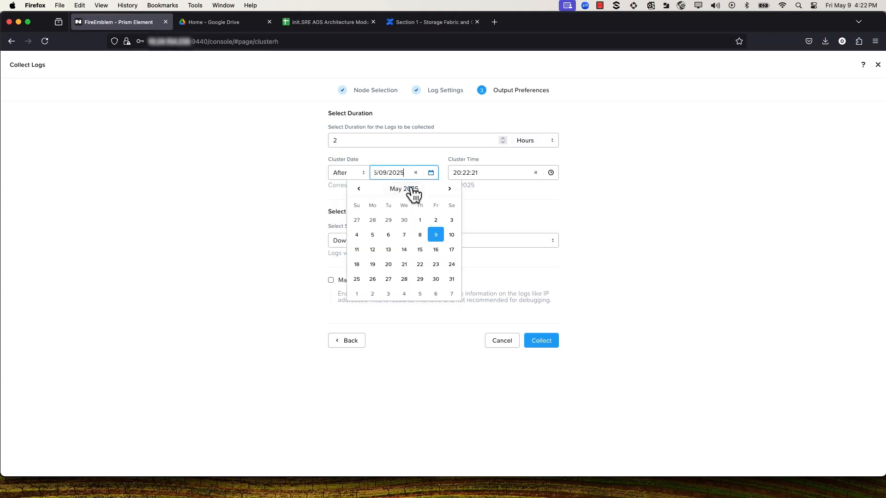
pyautogui.click(419, 234)
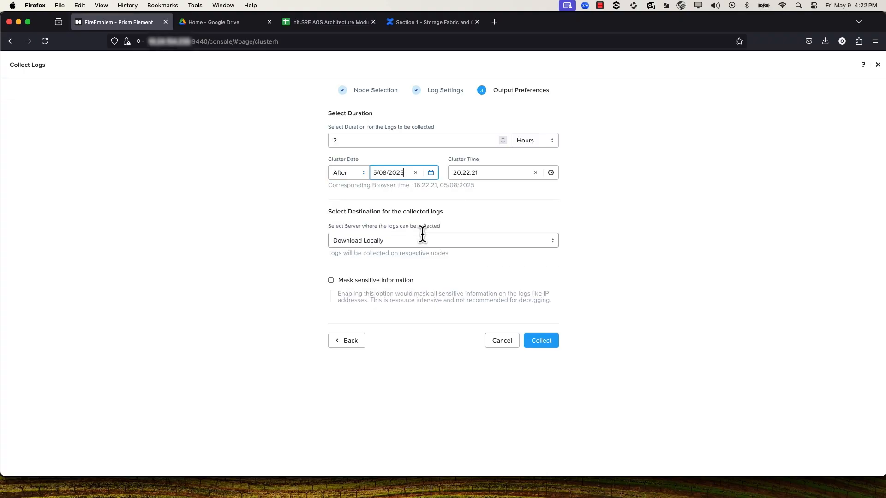
pyautogui.click(488, 172)
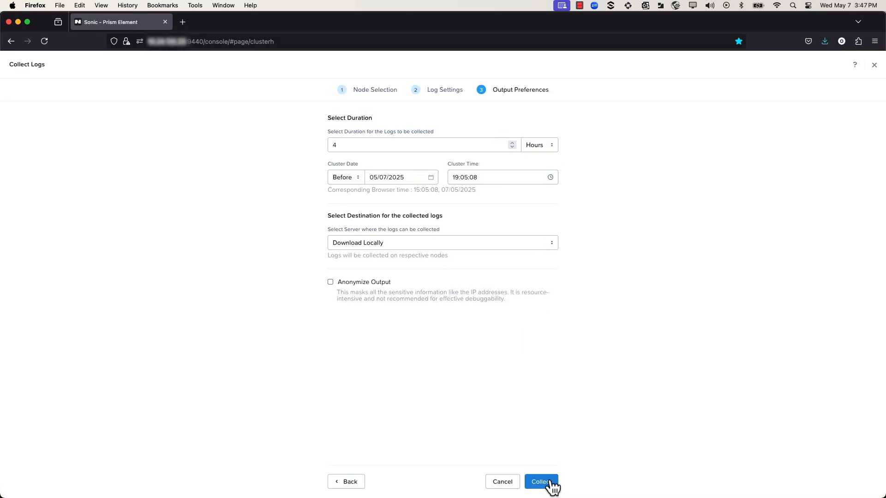
pyautogui.moveTo(509, 249)
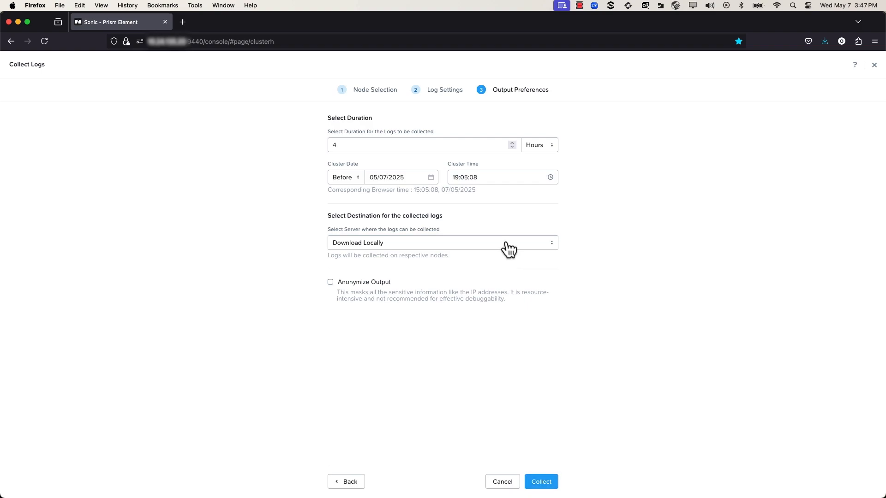
# - Choose Download Locally as the log destination
pyautogui.click(442, 242)
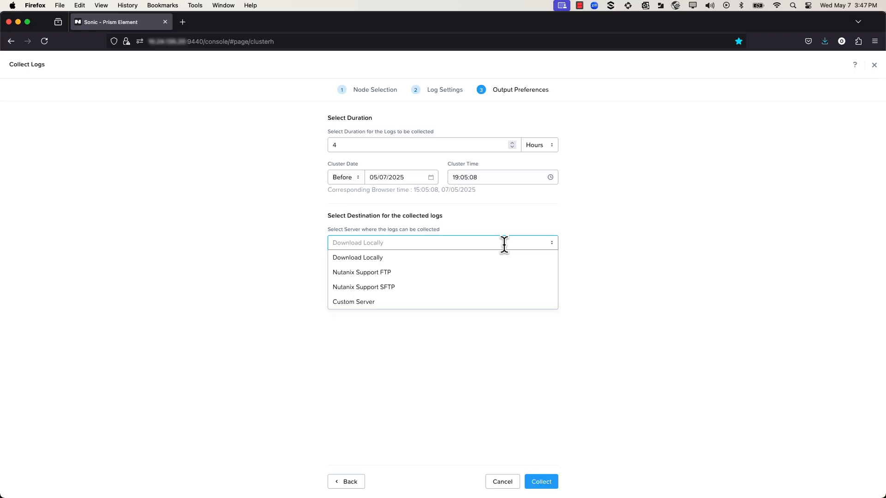
pyautogui.click(358, 257)
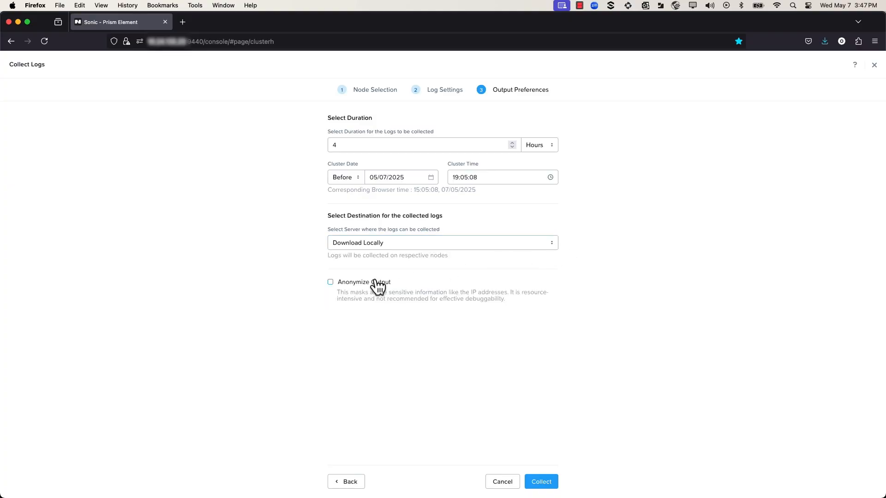
# - Enable Anonymize Output to mask IP addresses in collected logs
pyautogui.click(330, 281)
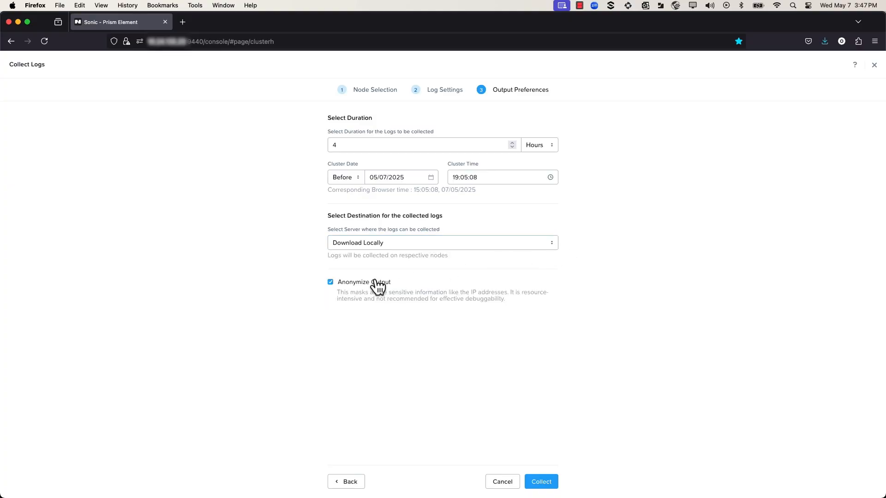